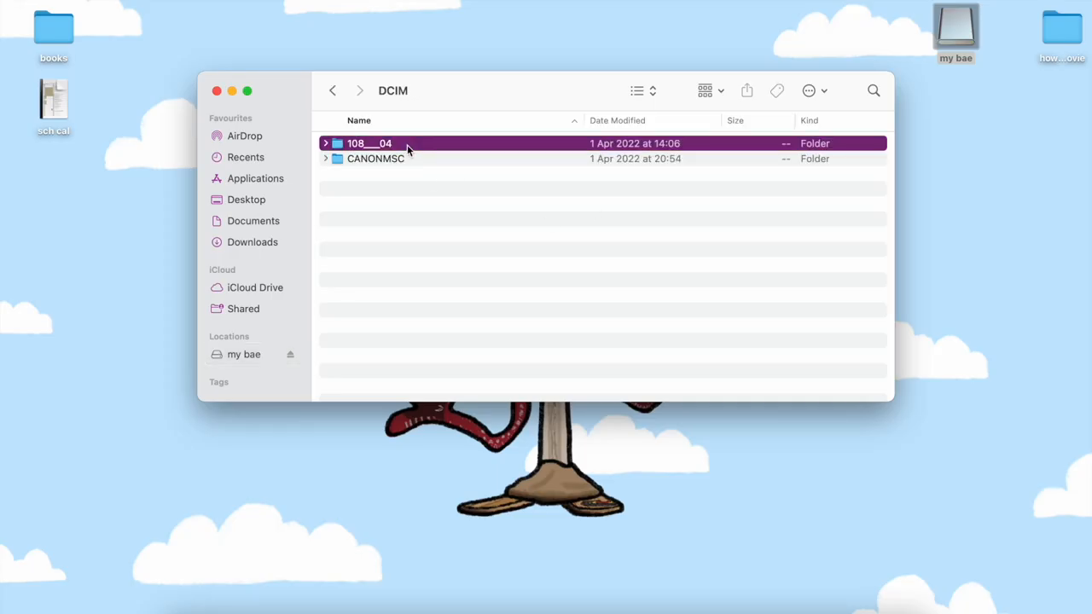
- Open the 108 camera folder to list its MVI clips and locate the 'a weekend in' folder
double_click(368, 143)
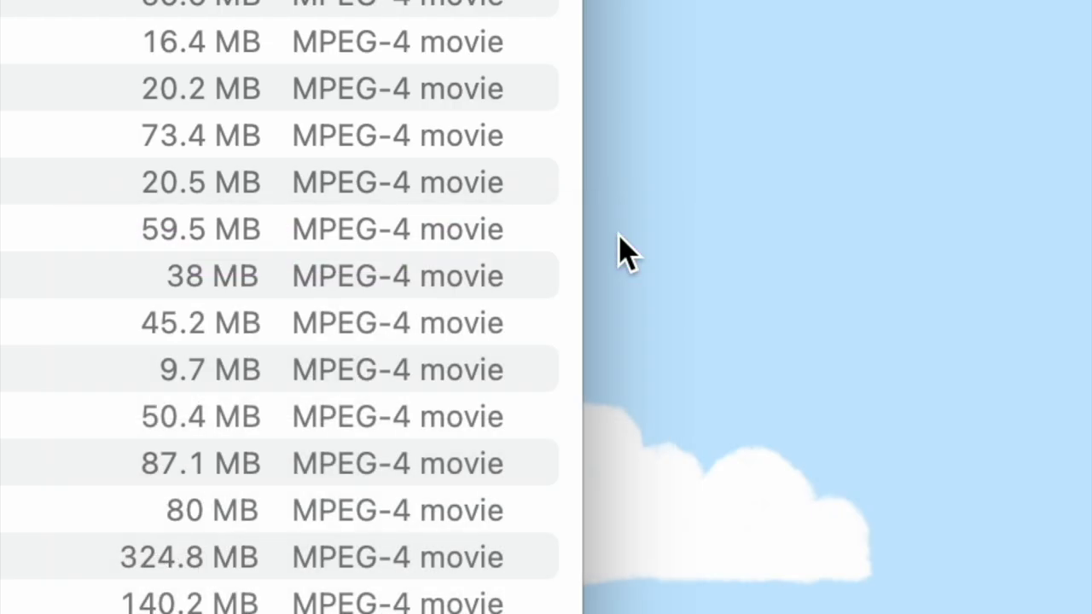
text(a weekend in)
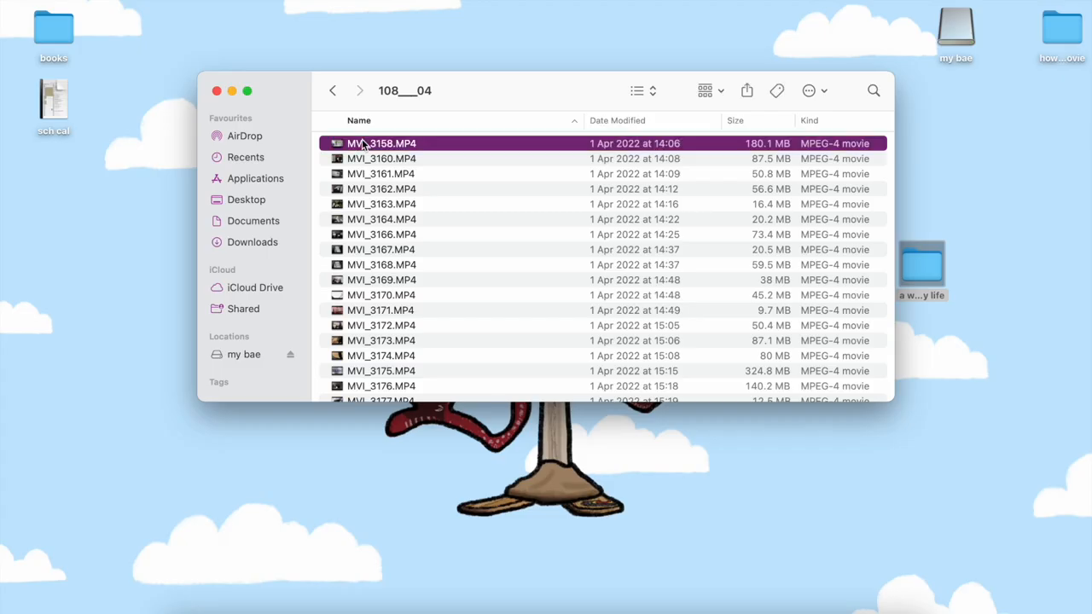
scroll(down, 3)
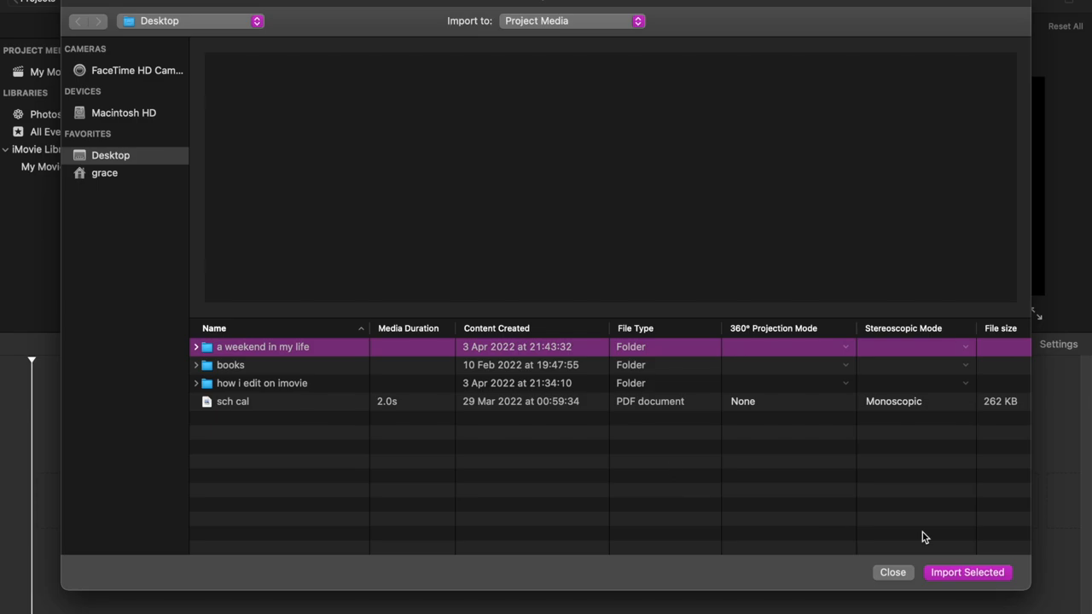
- Import the 'a weekend in my life' desktop folder's clips into My Movie 1's media
click(966, 574)
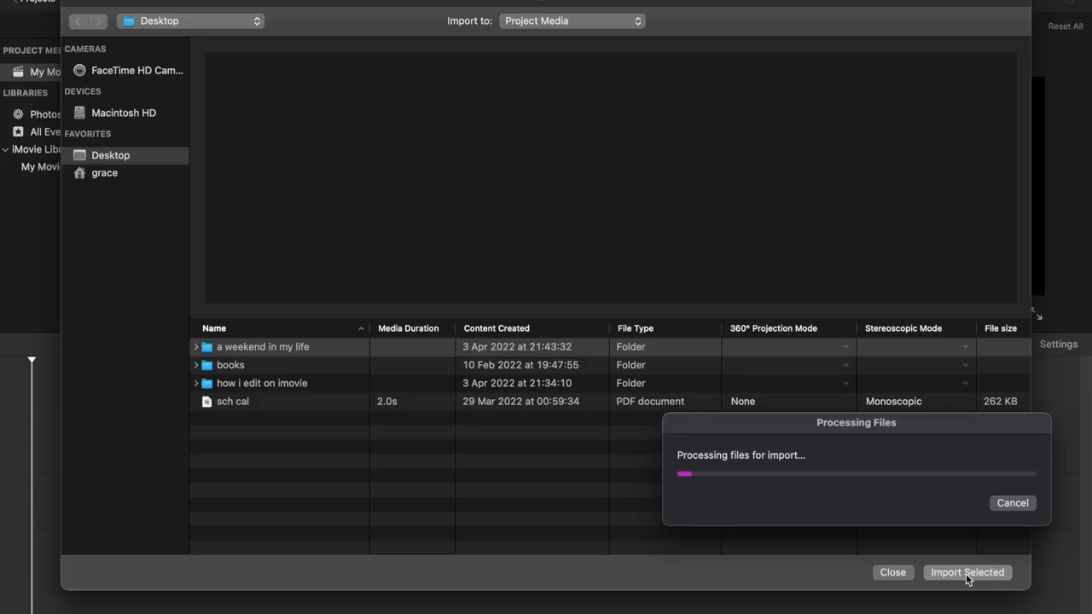
click(967, 573)
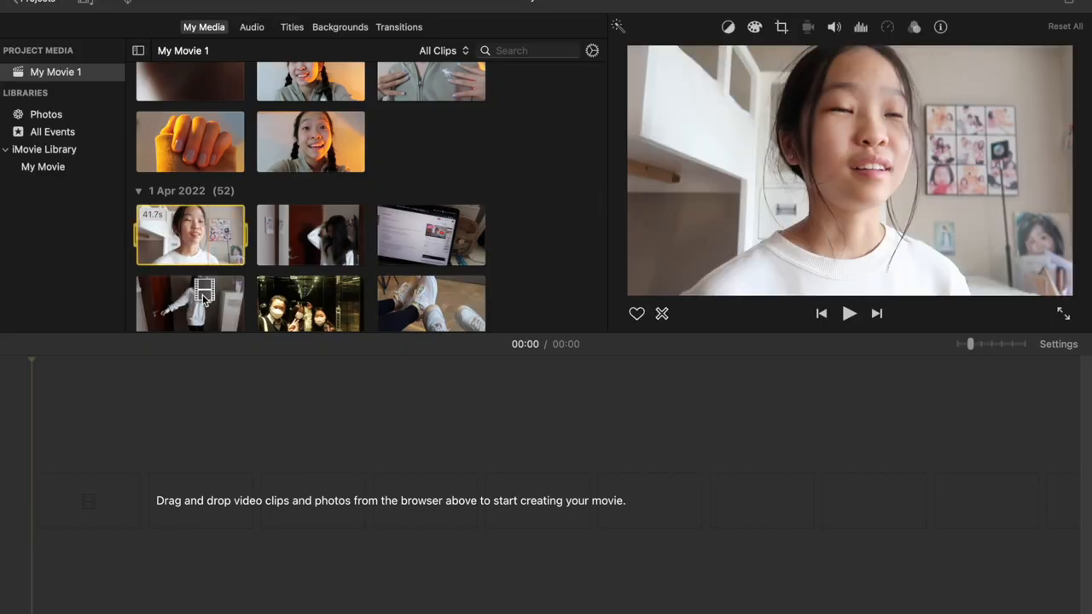
- Place the talking-to-camera clip on the timeline and split out unwanted parts, cutting it to about 27 seconds
drag(189, 235, 469, 509)
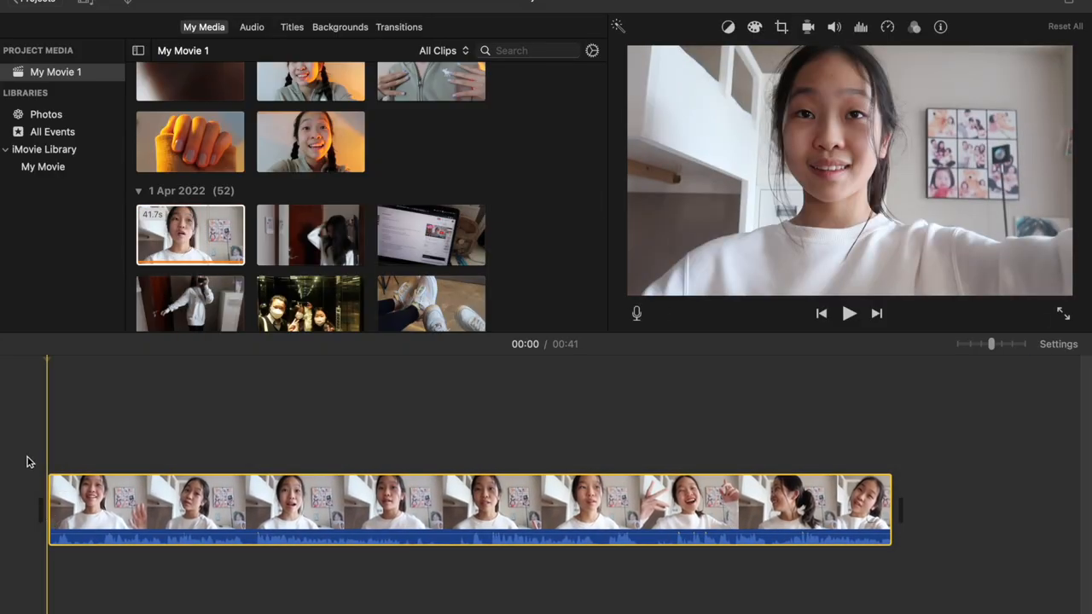
click(850, 314)
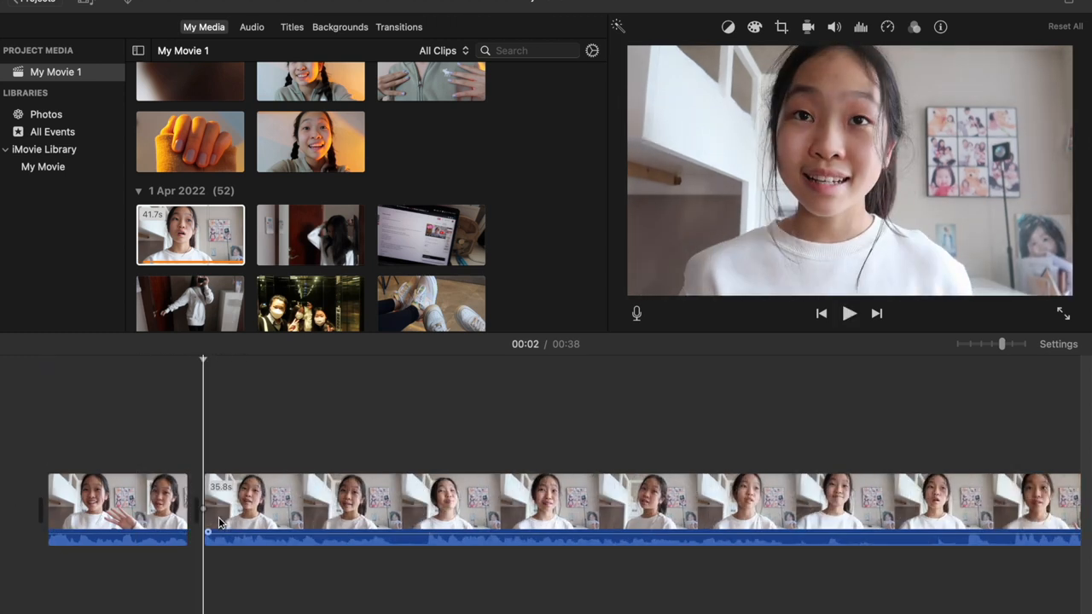
click(850, 314)
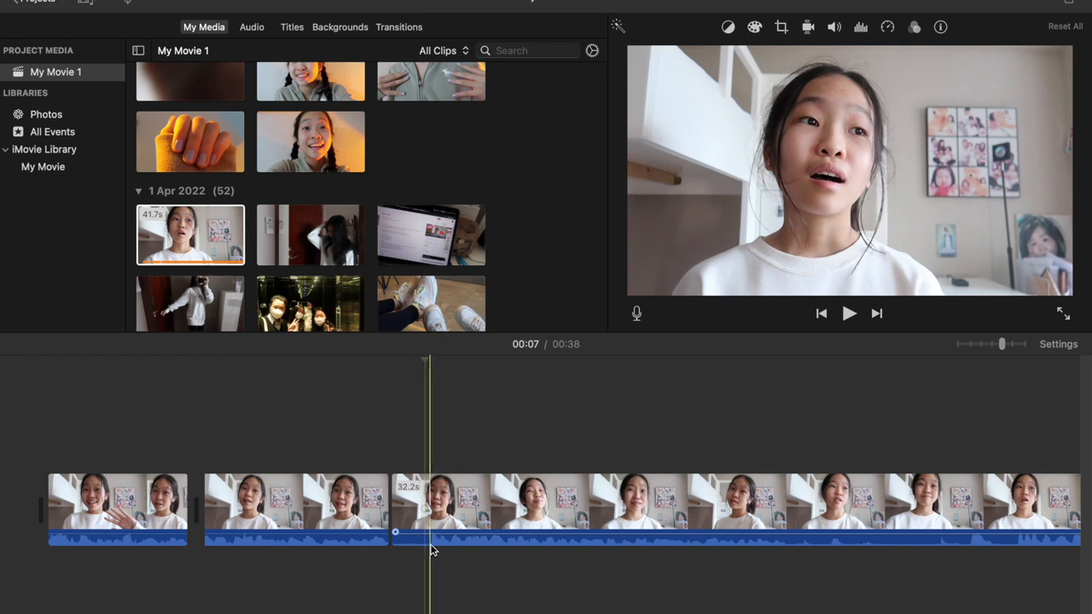
click(850, 314)
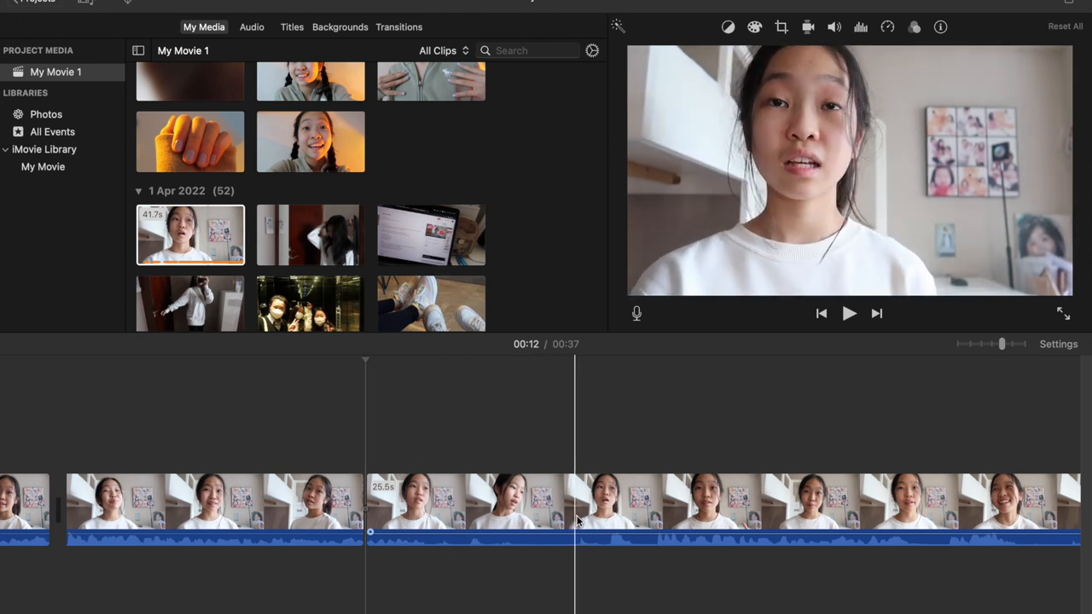
click(850, 314)
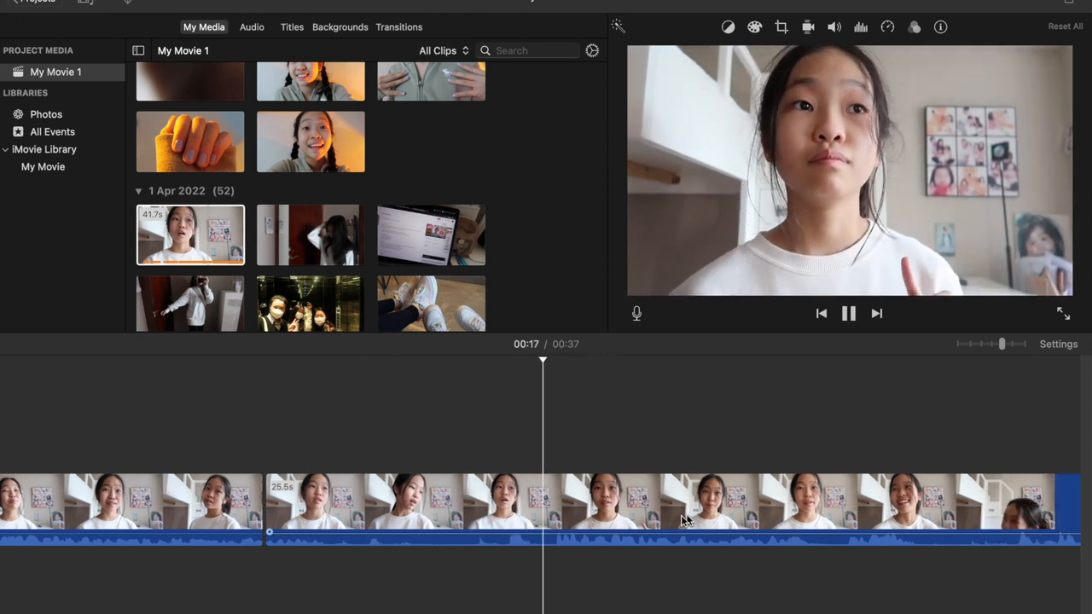
click(850, 313)
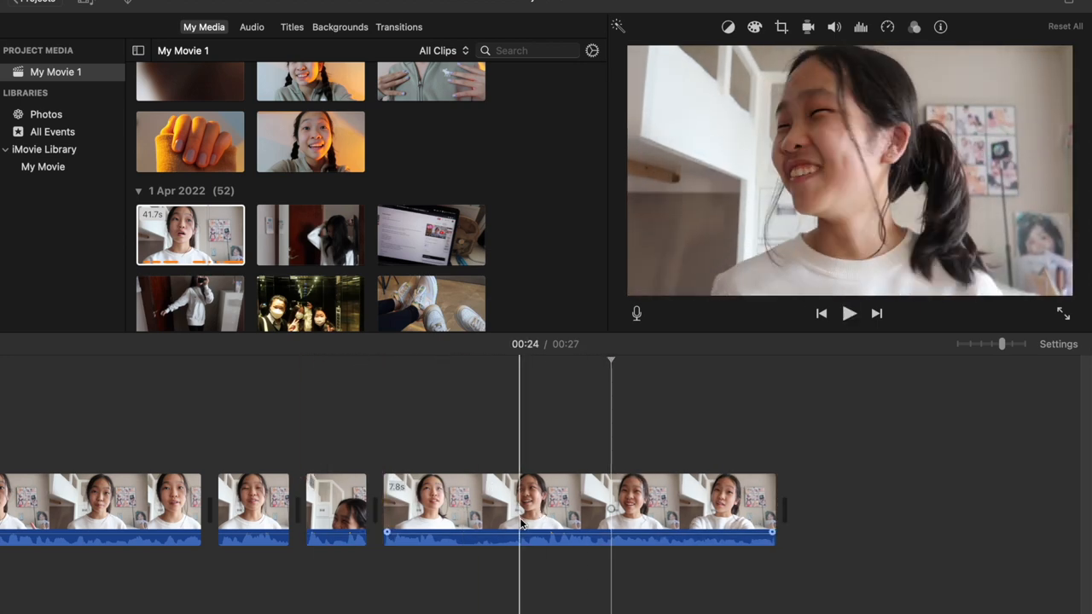
click(849, 314)
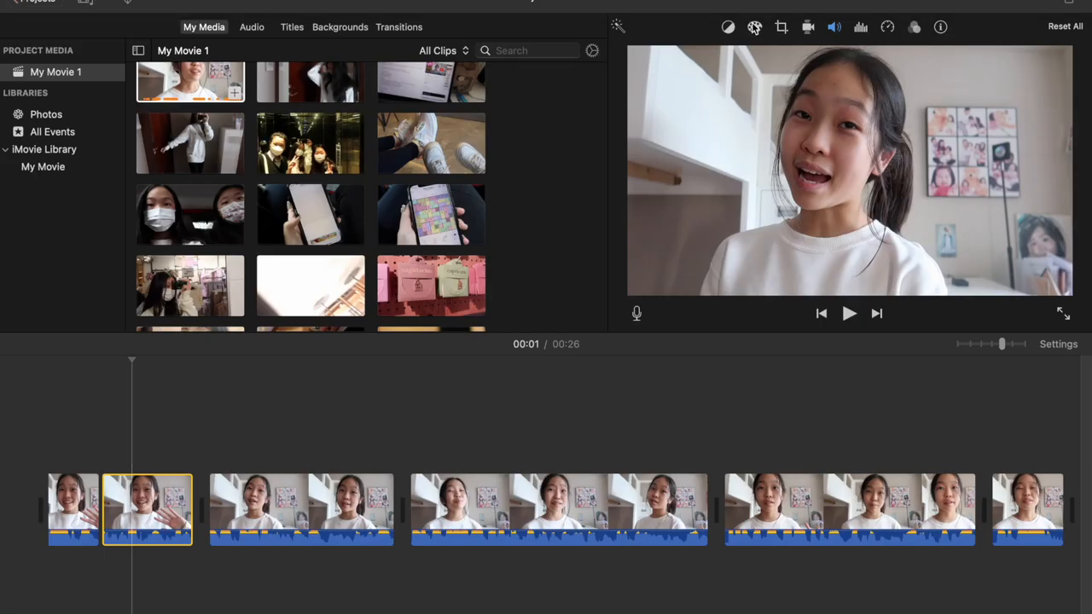
- Show the Fit, Crop to Fill and Ken Burns framing choices for the opening clip
click(782, 27)
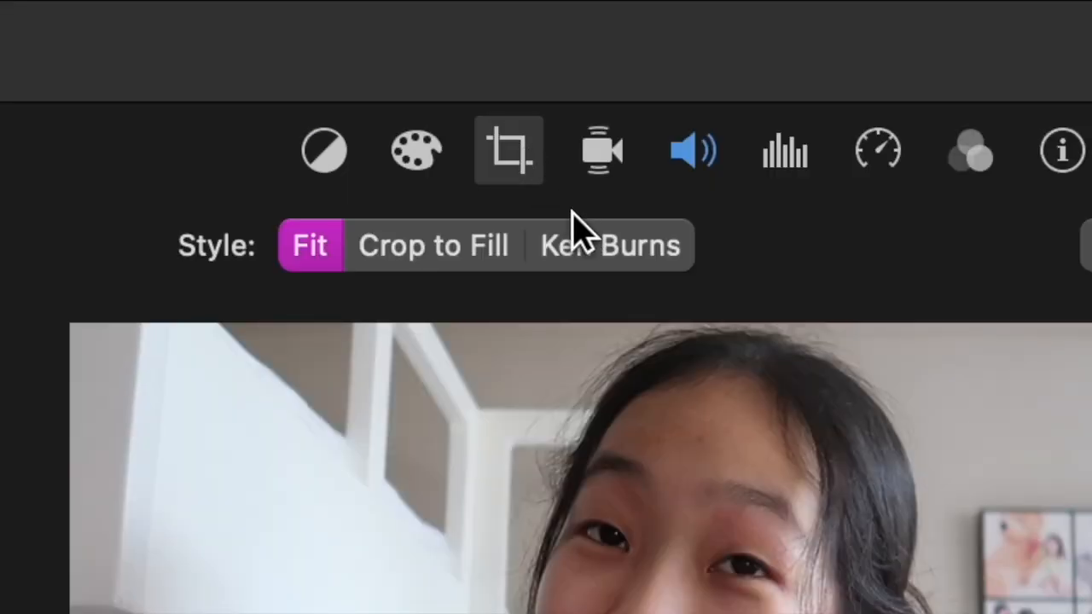
click(609, 246)
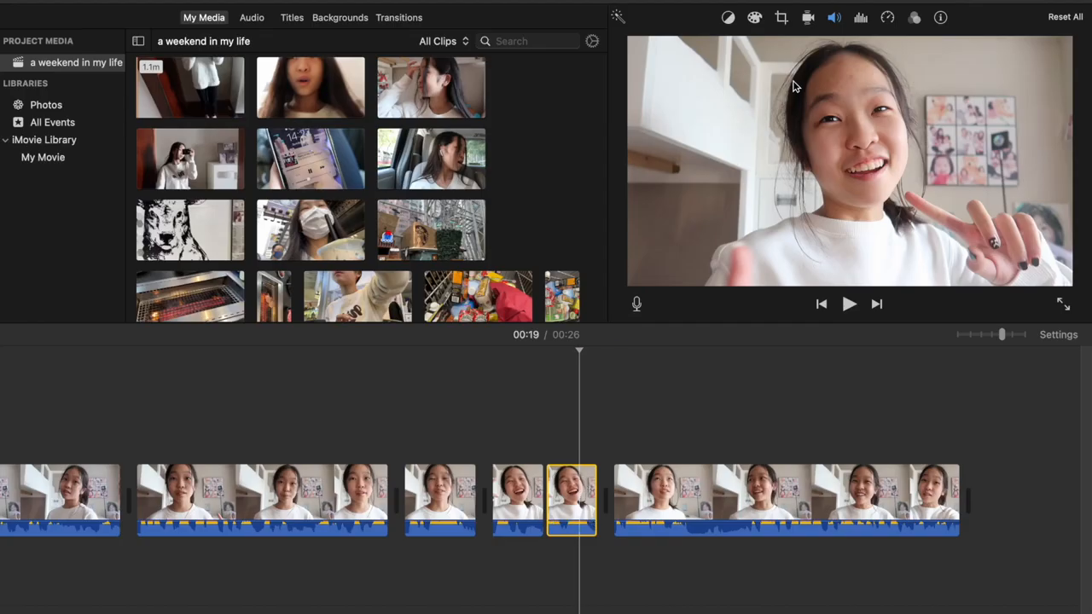
- Show the cropping style choices for the short clip later in the movie
click(781, 17)
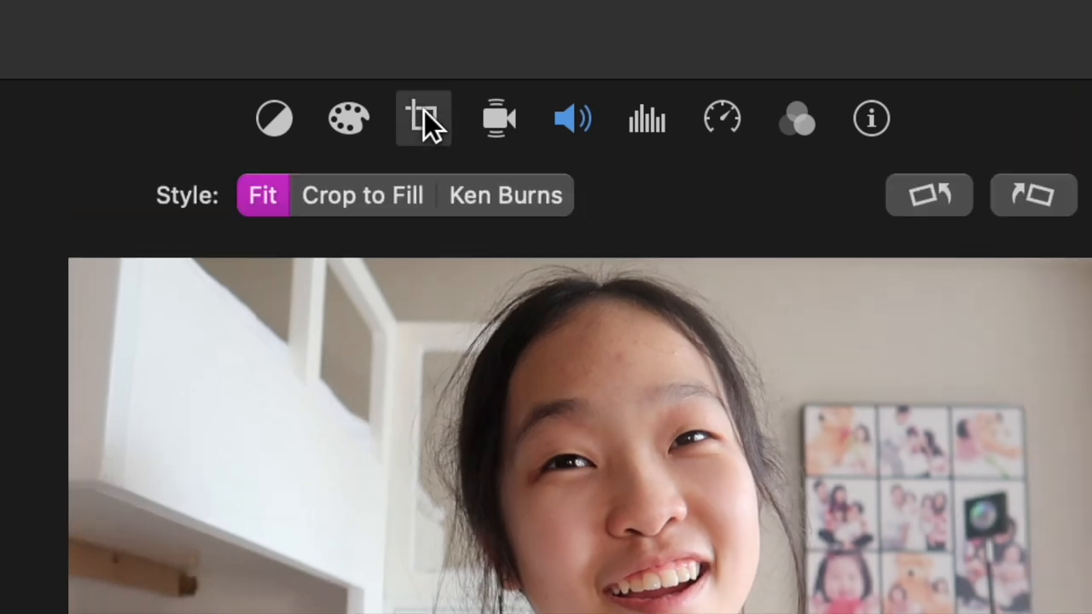
click(361, 195)
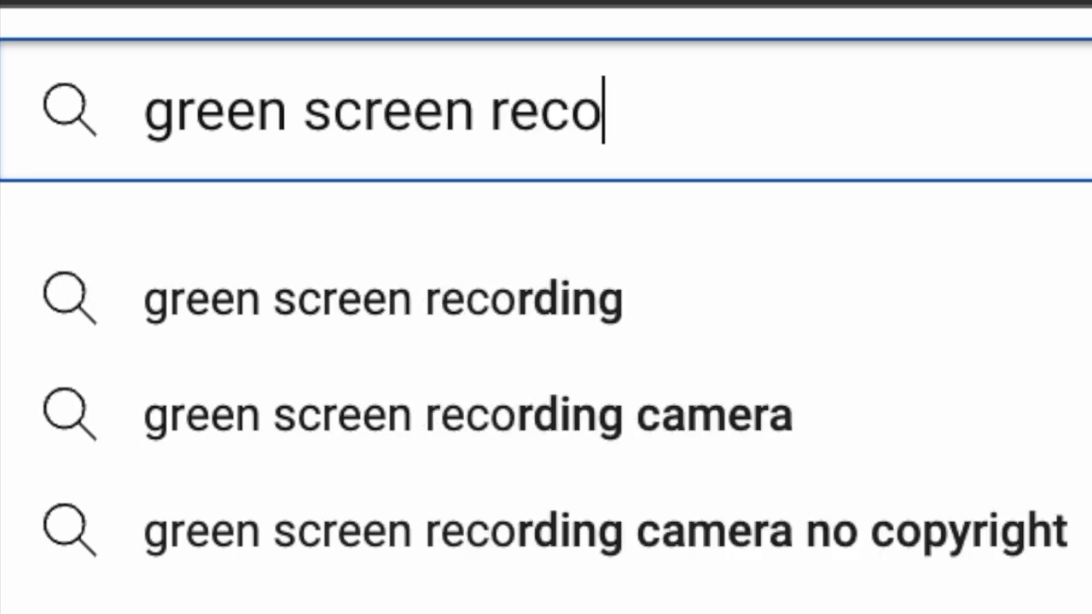
- Find the 'green screen recording overlay' video, copy its URL and start an .mp4 conversion in OnlineVideoConverter
text(rding overlay)
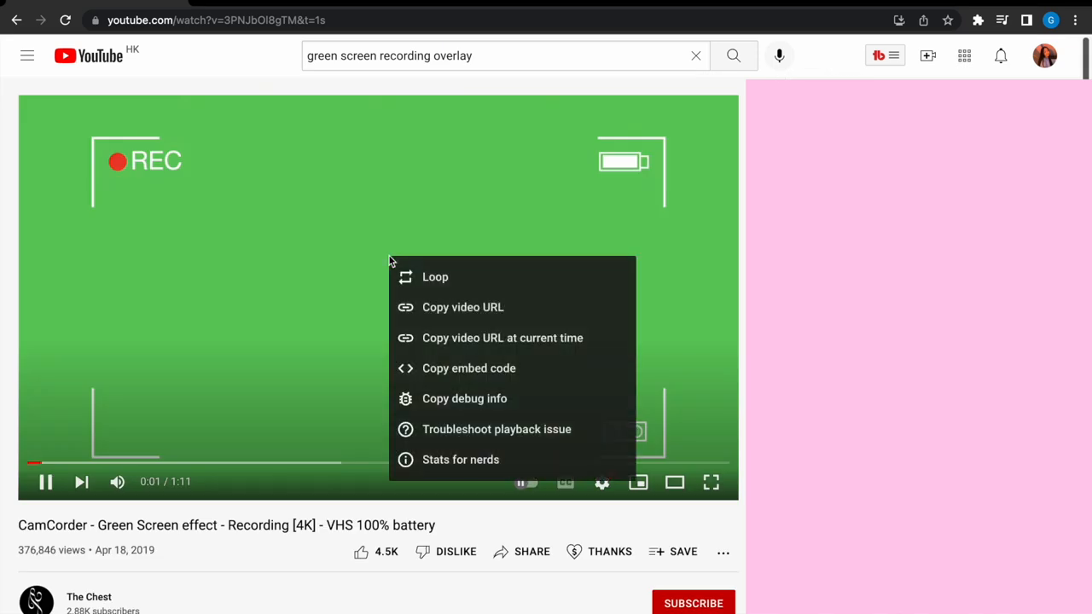
click(463, 307)
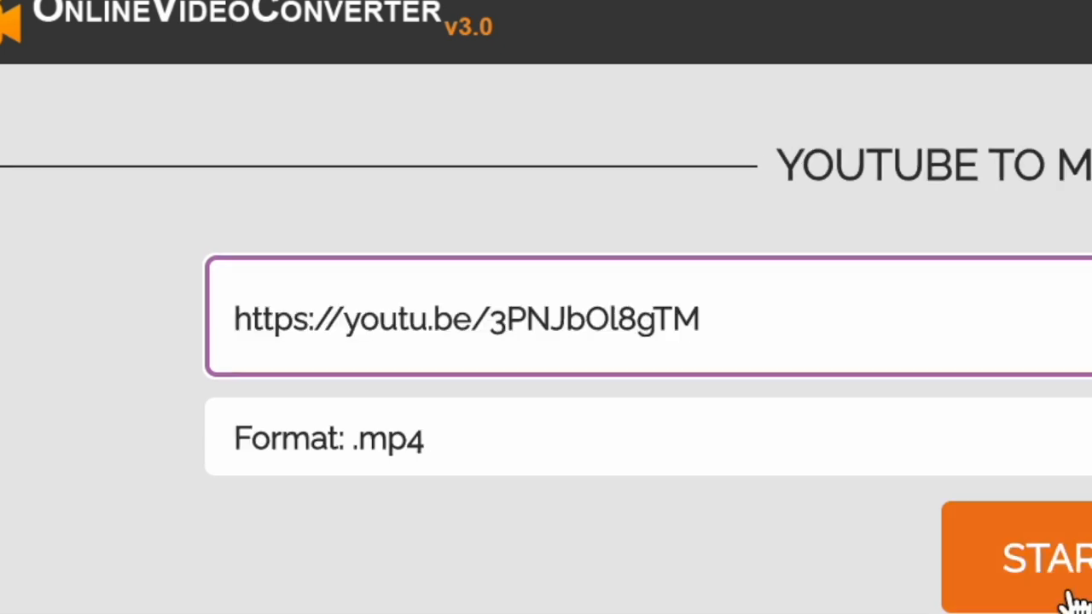
click(1041, 560)
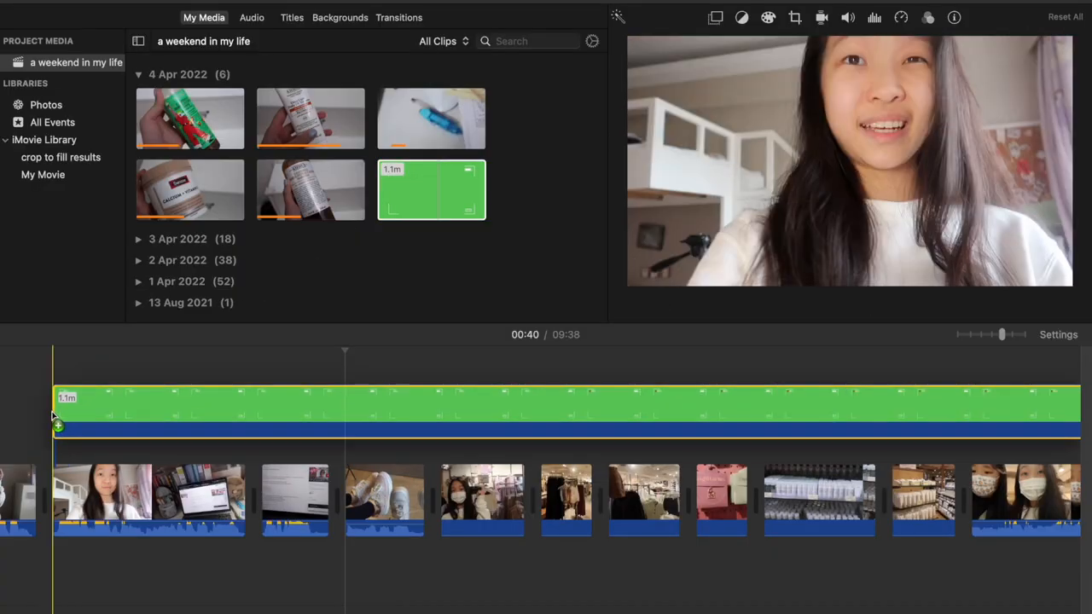
- Select the green screen camcorder overlay laid above the opening vlog clips
click(440, 430)
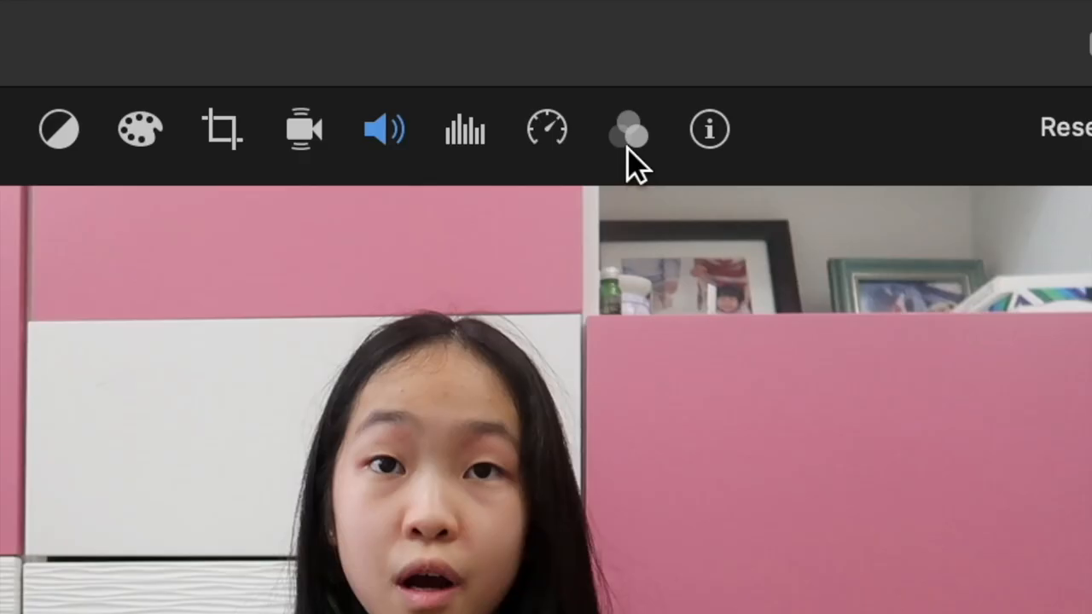
- Show the Clip Filter and Audio Effects choices for the talking-to-camera clip
click(628, 130)
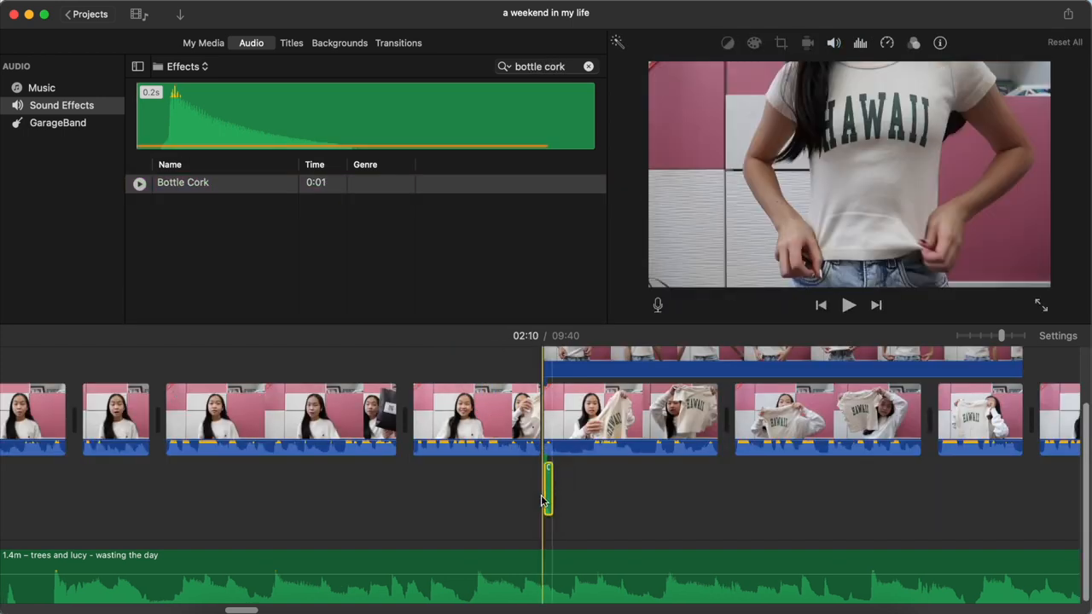
- Select the Bottle Cork sound effect placed under the clip at about 2:10
click(849, 304)
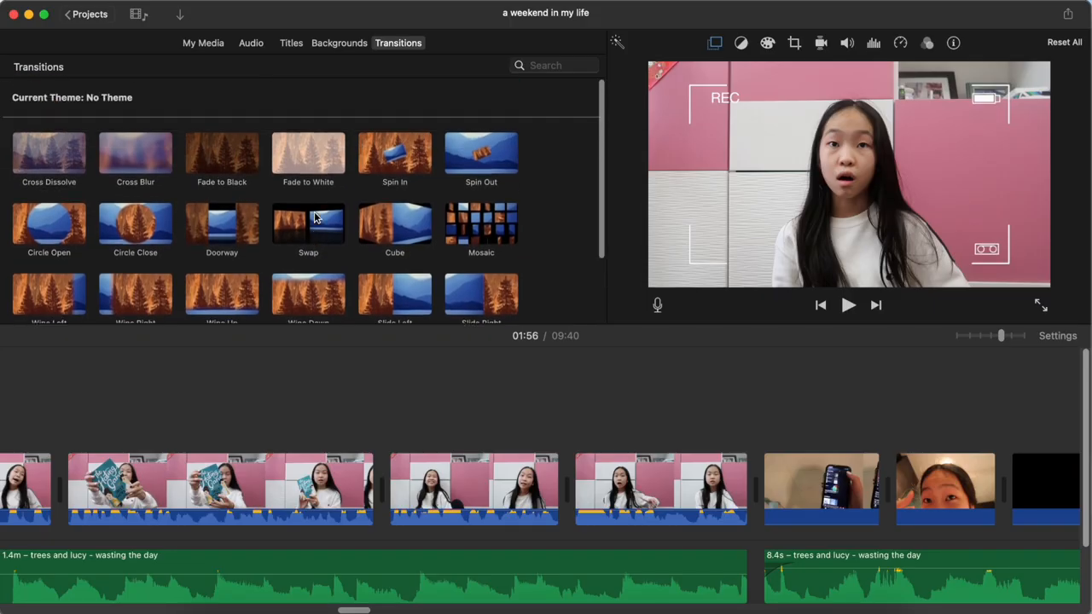
- Add a transition between the pink-wall talking clip and the phone clip, then select the adjacent clip
scroll(down, 3)
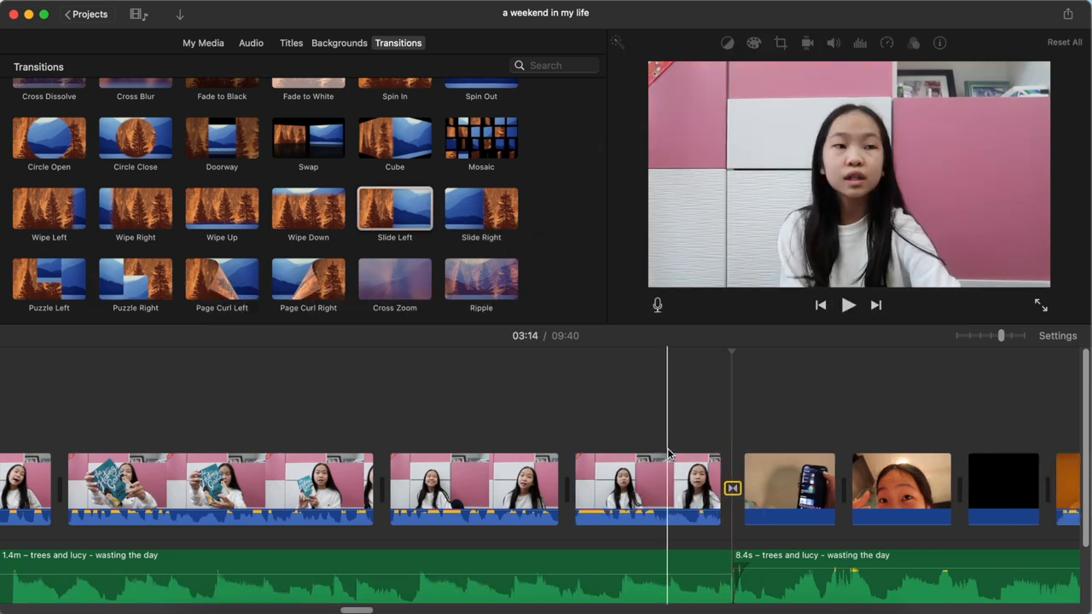
click(203, 43)
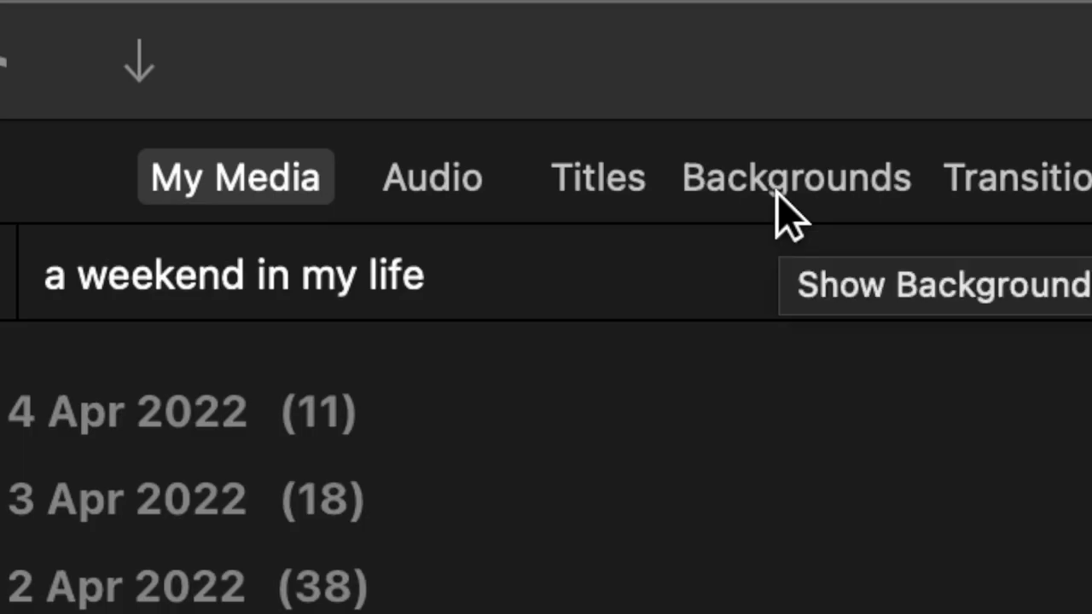
- Insert a plain white background clip and trim it to a brief flash
click(338, 43)
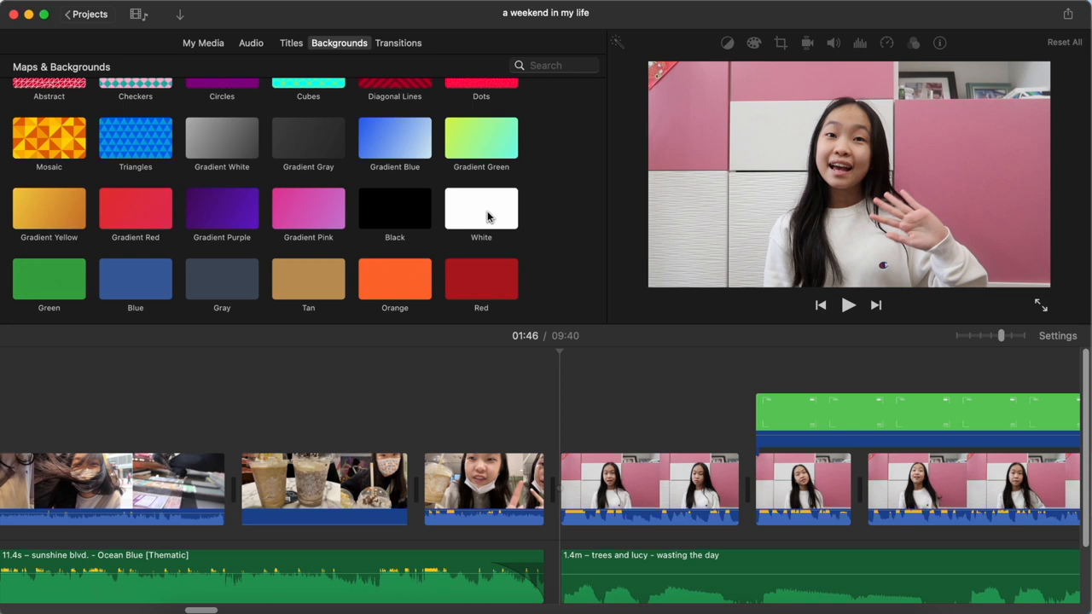
double_click(481, 209)
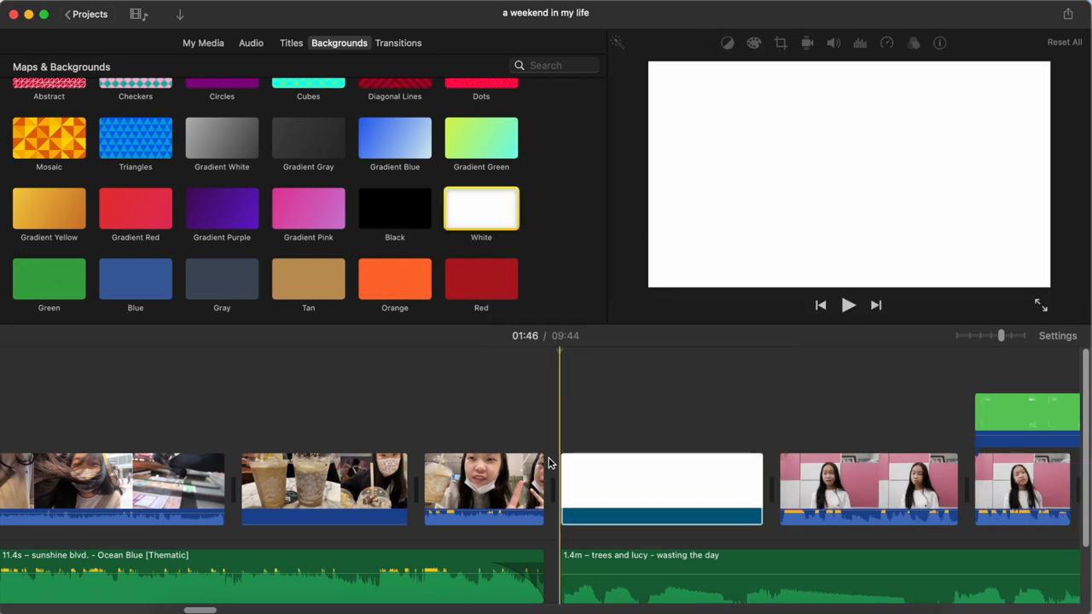
click(662, 488)
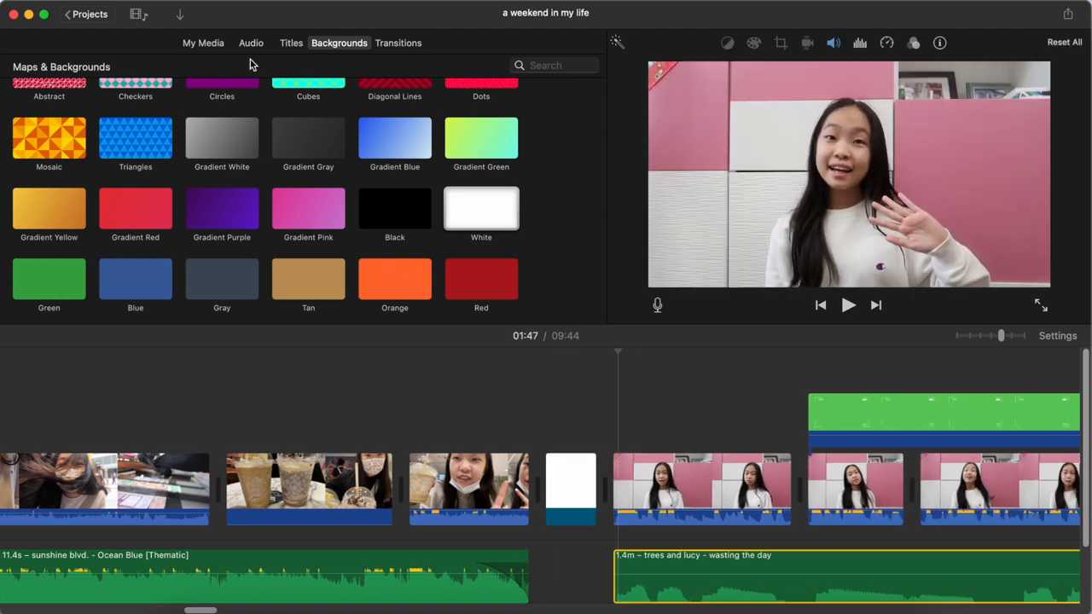
- Switch to Sound Effects and mark the timeline spot for the next effect
click(251, 42)
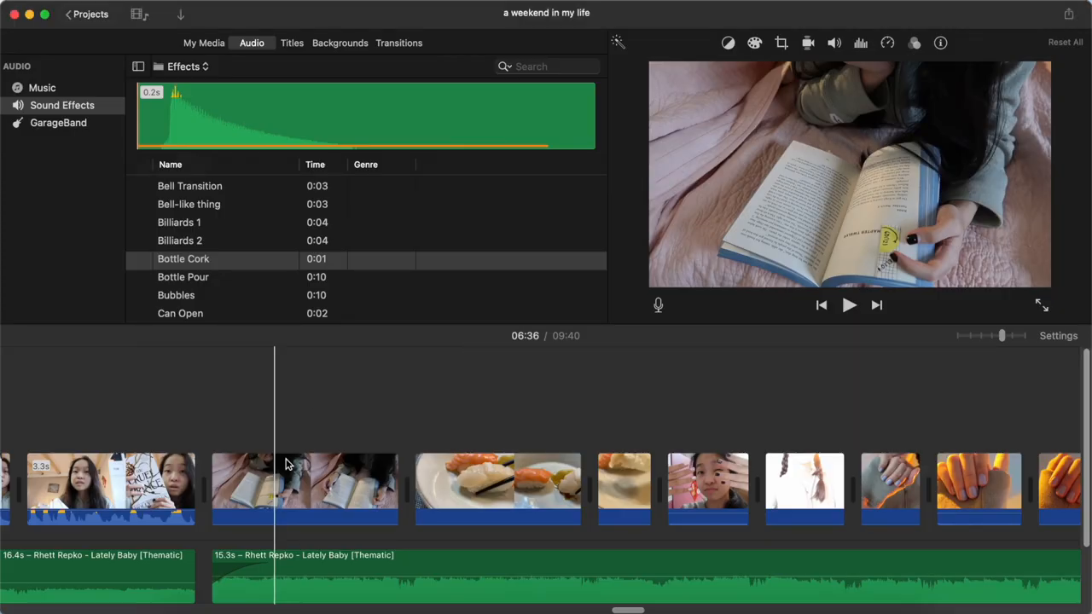
click(304, 488)
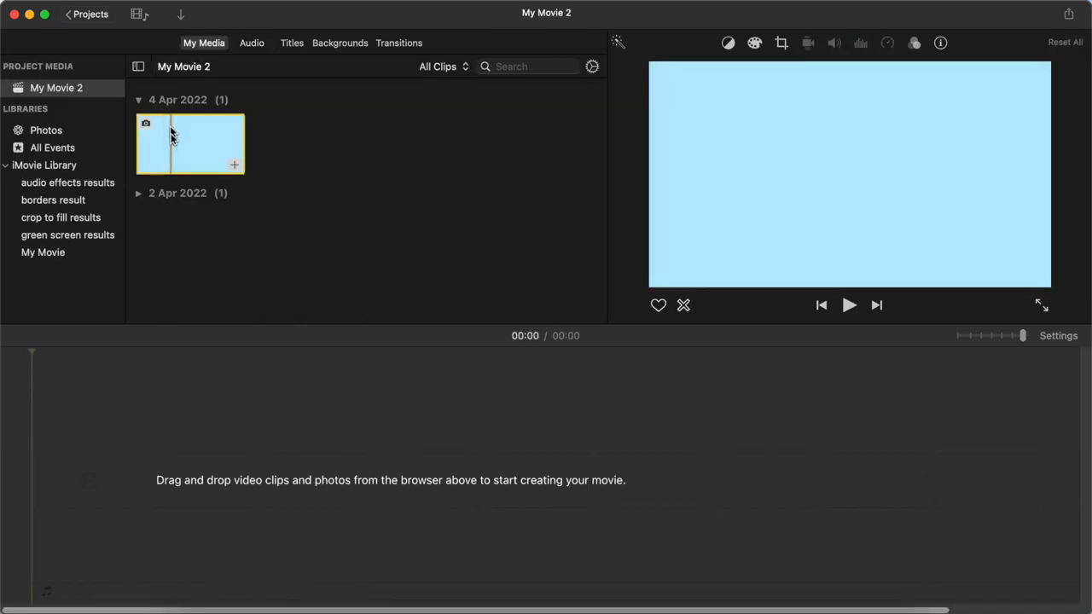
- Place the light blue background in My Movie 2 and begin exporting it as a file
drag(190, 143, 452, 486)
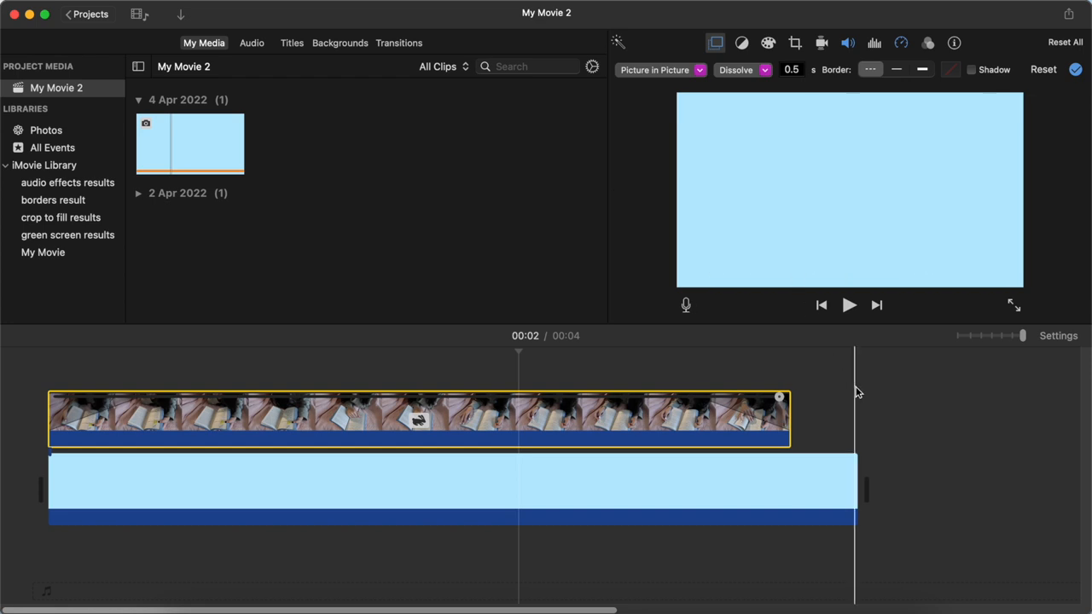
click(1068, 14)
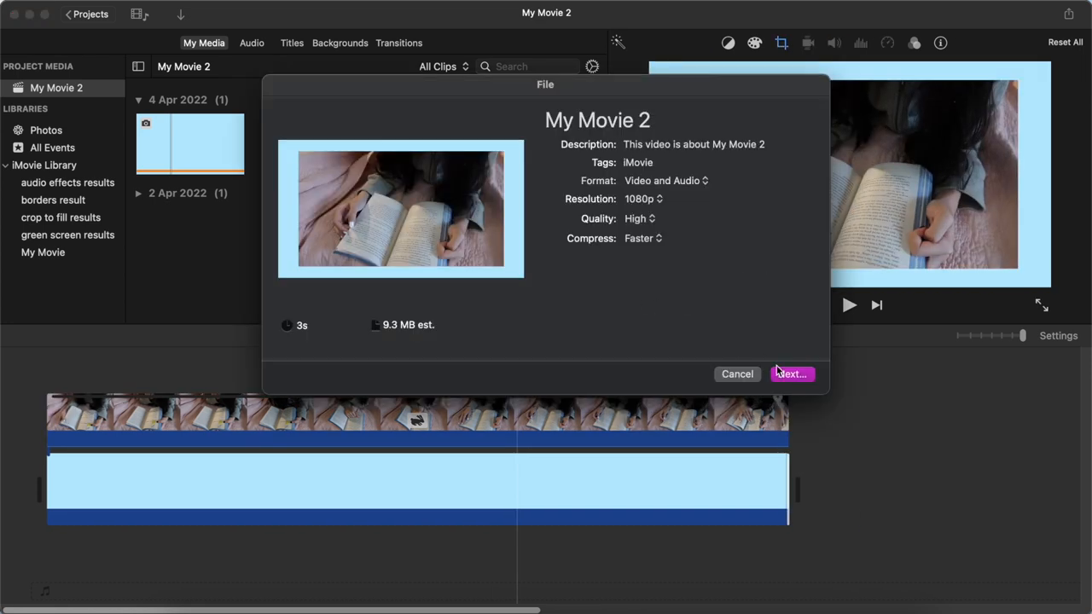
click(792, 374)
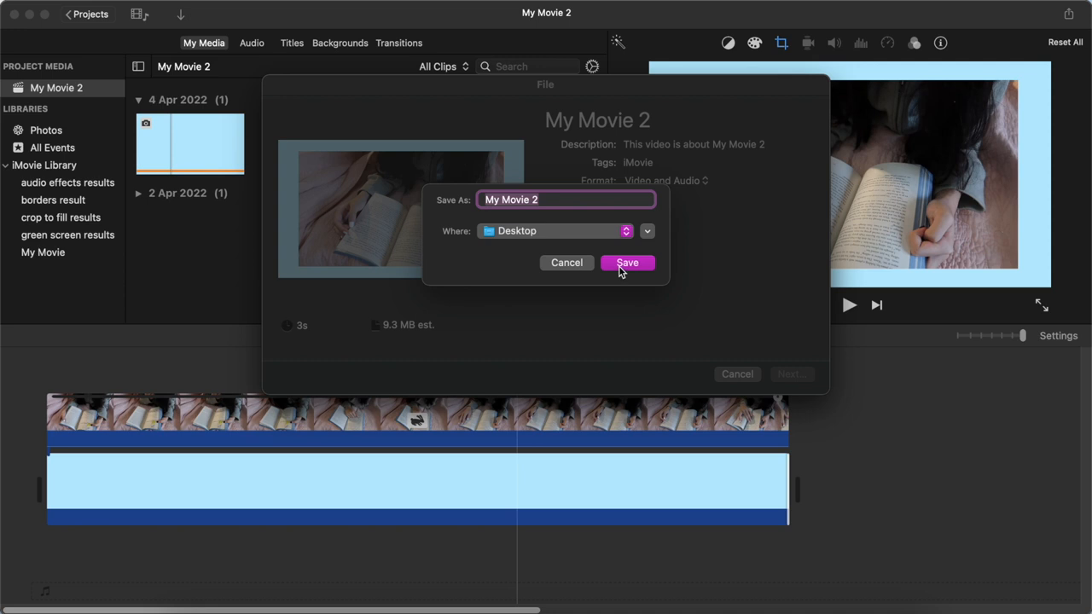